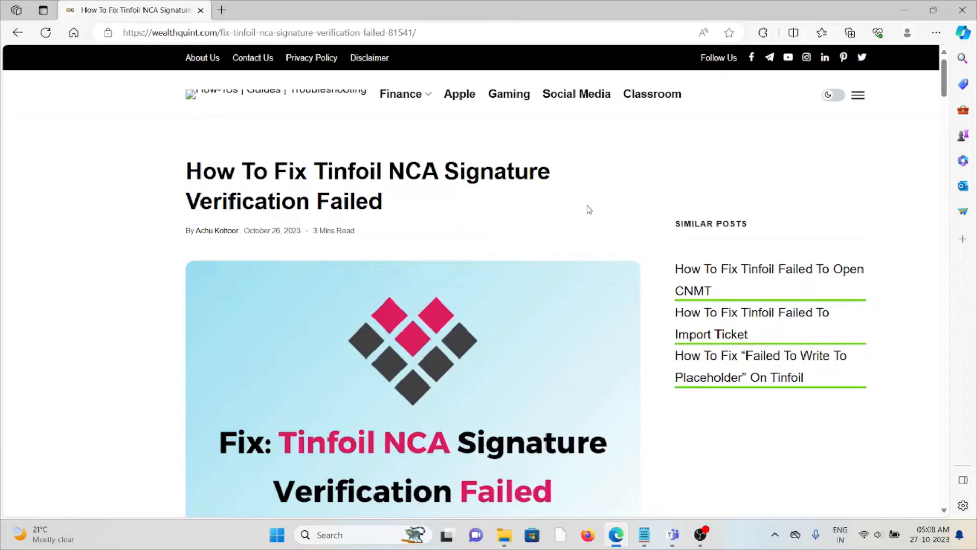
# - Scroll past the title and header image to the full NCA signature verification error message
pyautogui.scroll(-3)
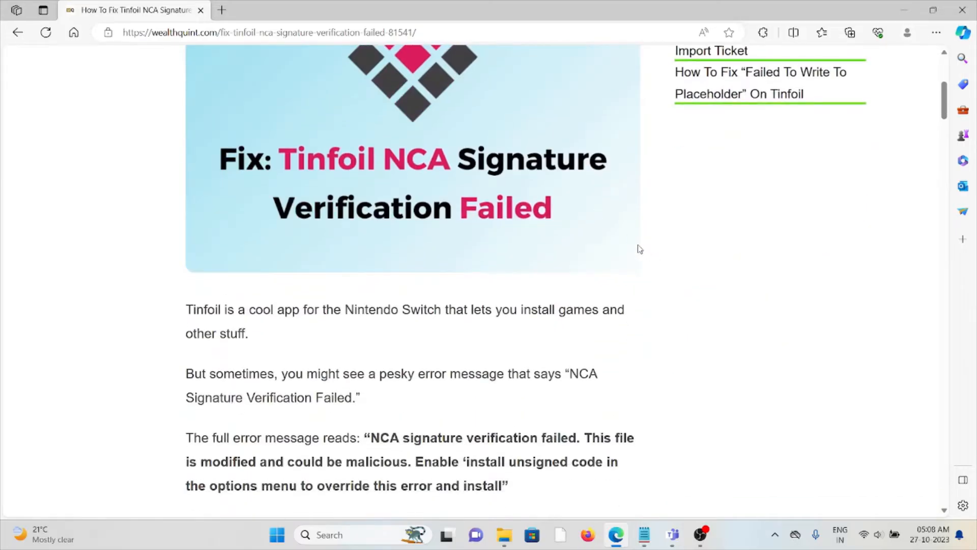
pyautogui.moveTo(510, 298)
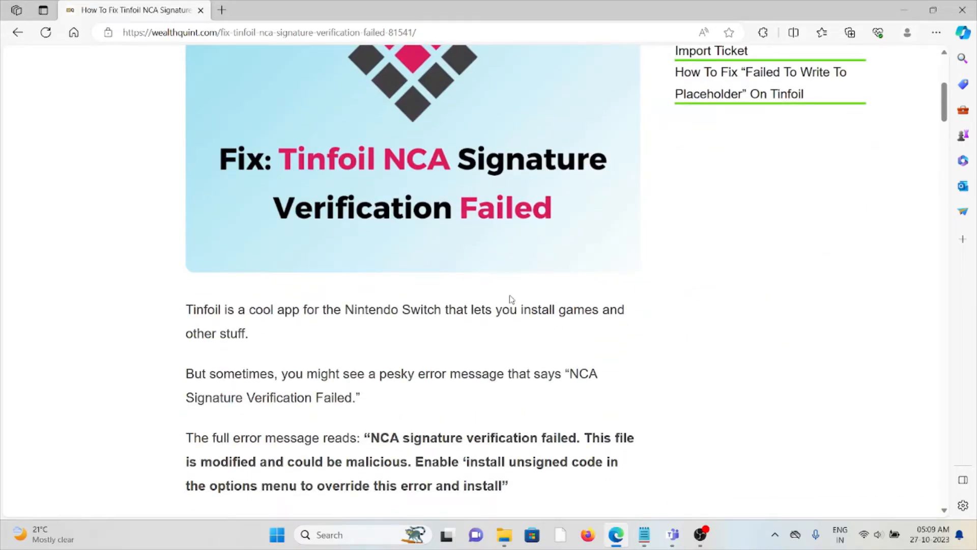
pyautogui.moveTo(480, 283)
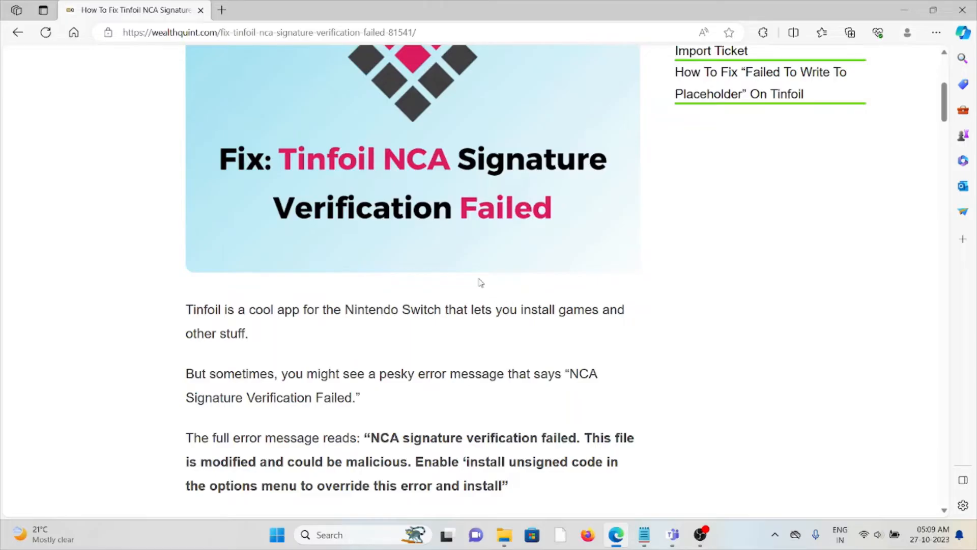
pyautogui.moveTo(663, 272)
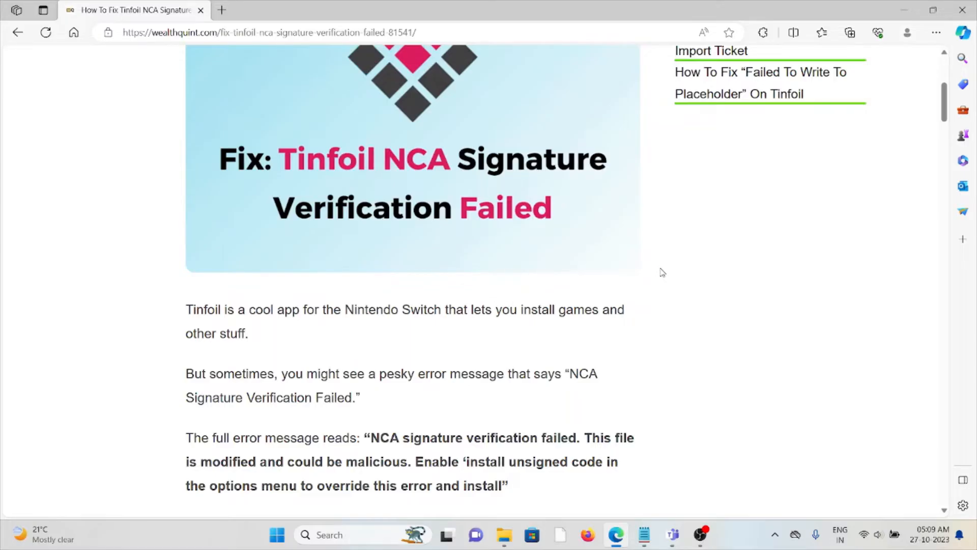
pyautogui.moveTo(672, 251)
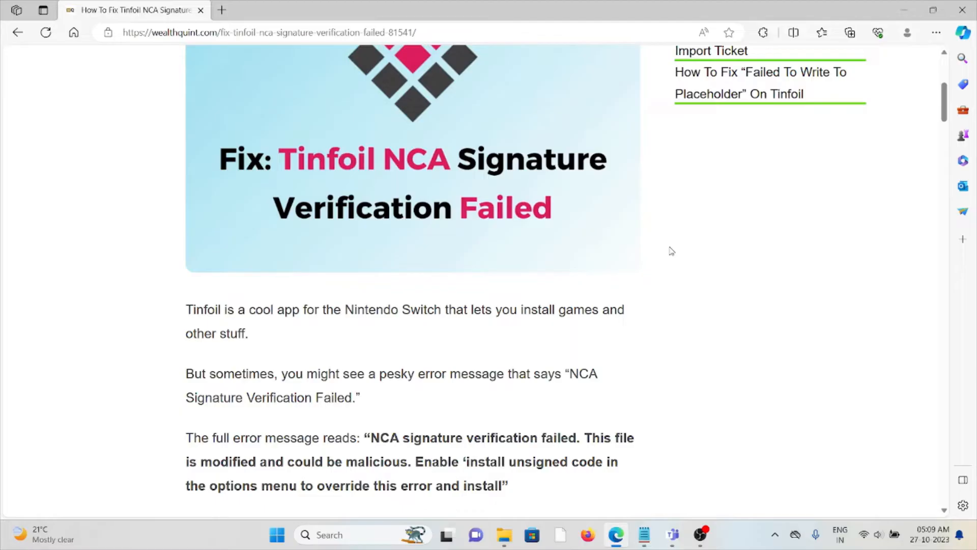
pyautogui.moveTo(653, 223)
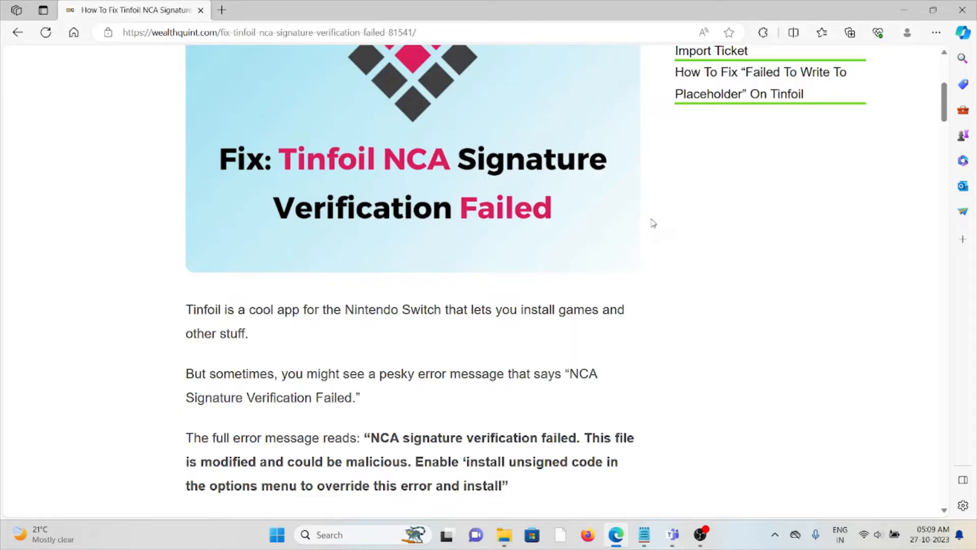
pyautogui.moveTo(606, 221)
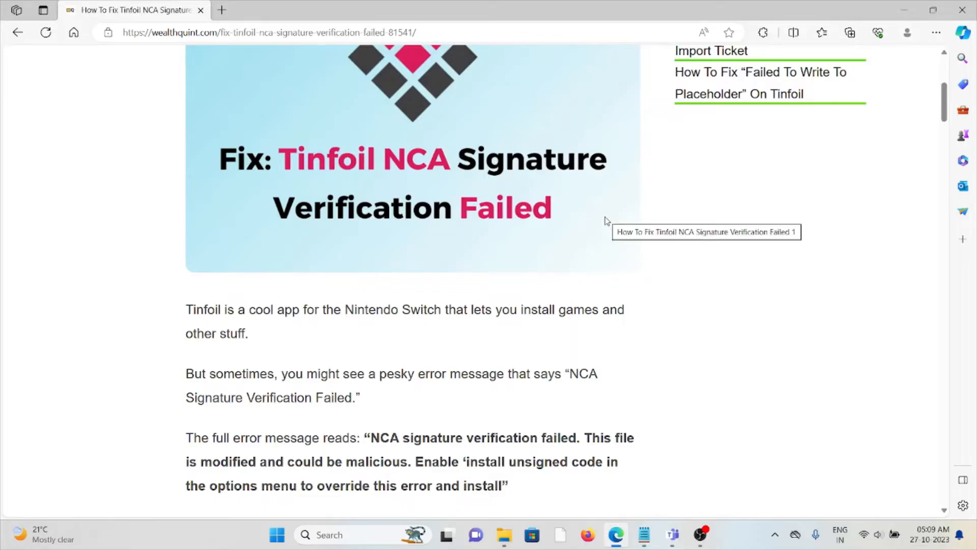
pyautogui.moveTo(569, 237)
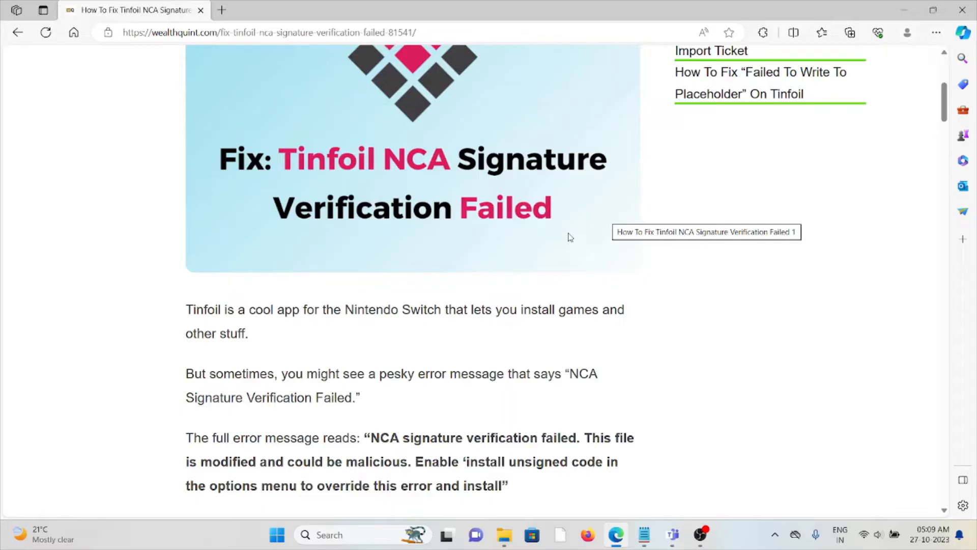
pyautogui.moveTo(560, 248)
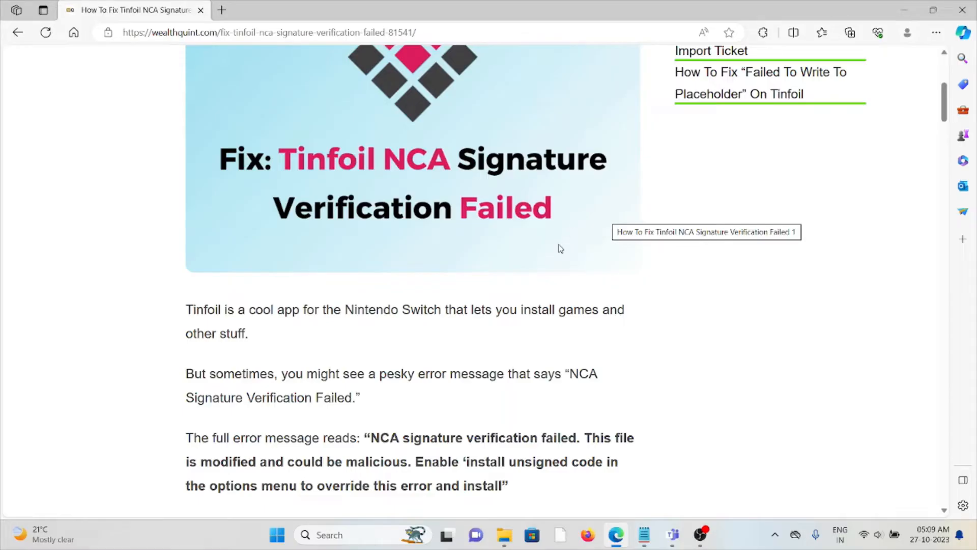
pyautogui.moveTo(586, 268)
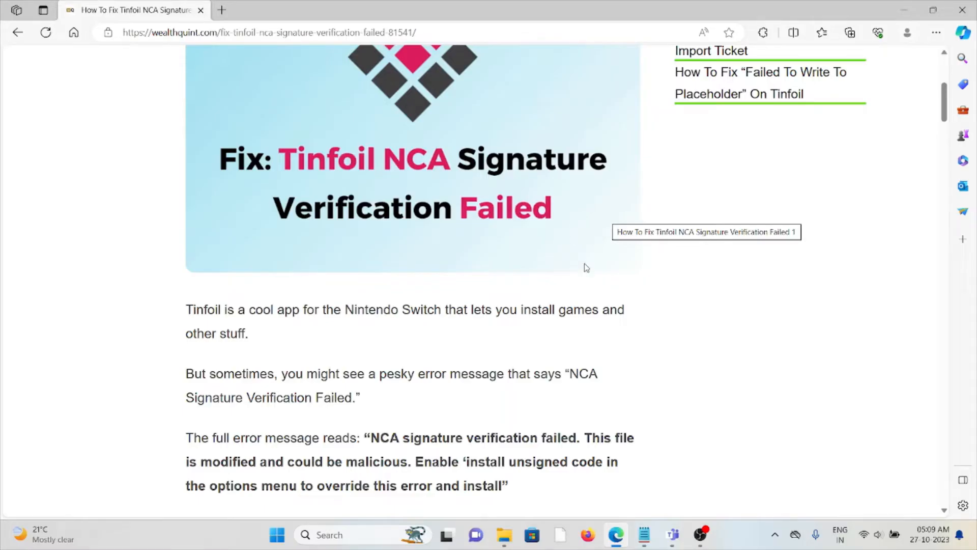
pyautogui.moveTo(684, 403)
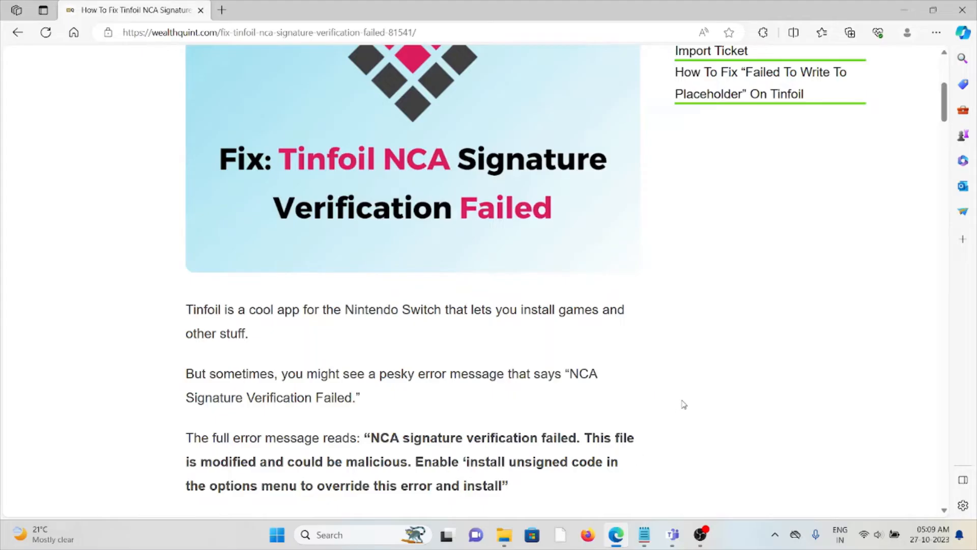
pyautogui.moveTo(719, 339)
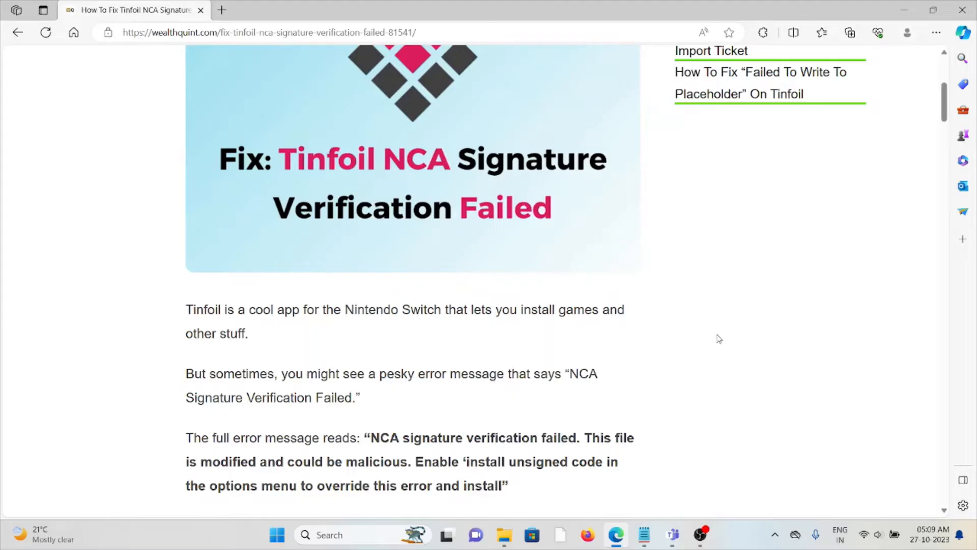
pyautogui.moveTo(719, 325)
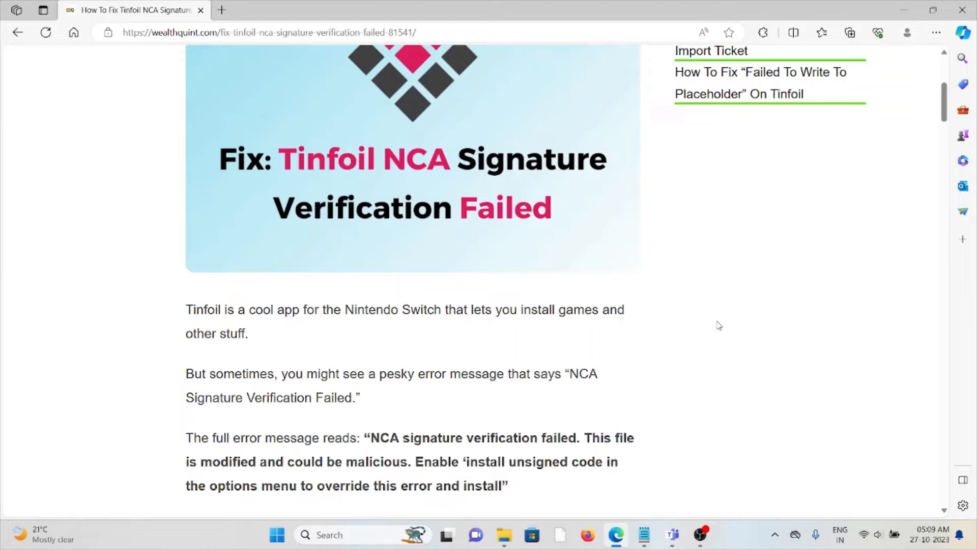
pyautogui.moveTo(721, 319)
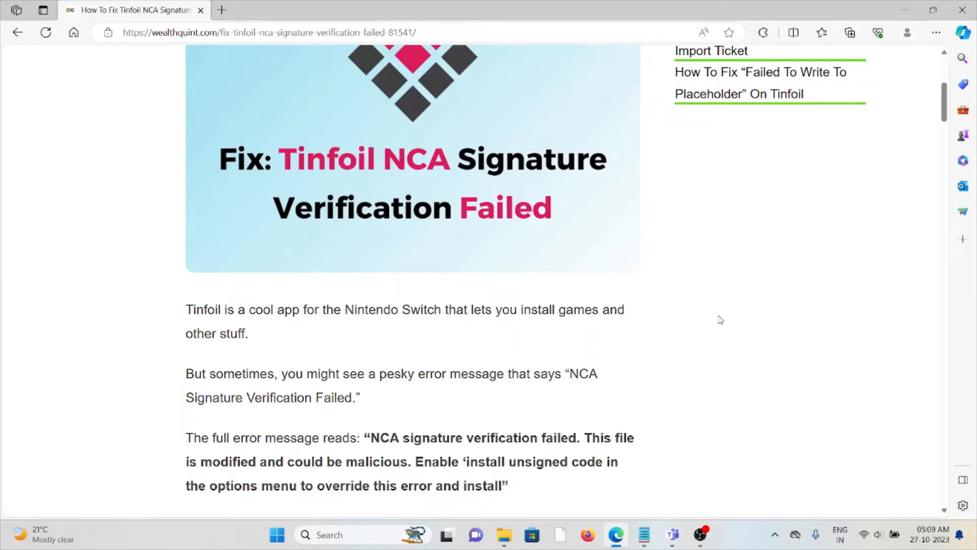
pyautogui.moveTo(721, 316)
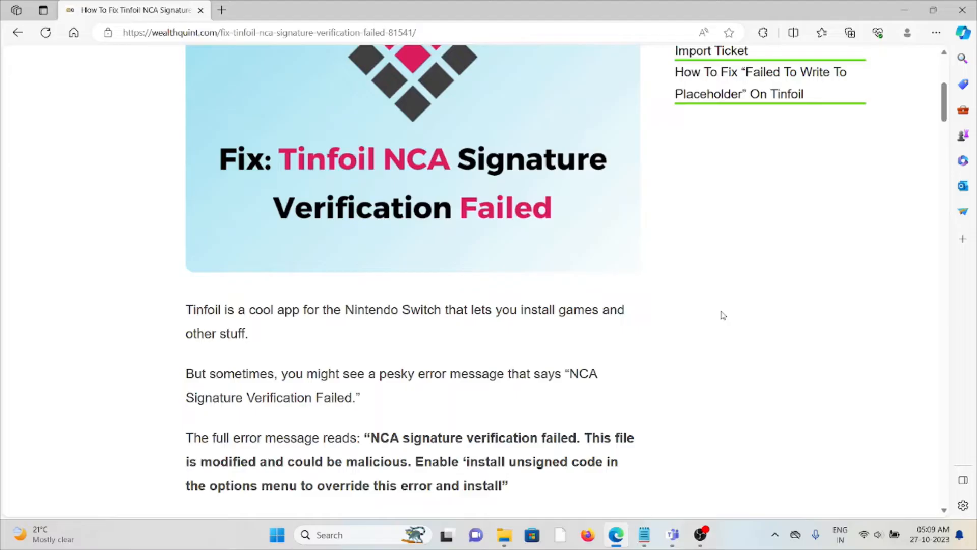
# - Scroll through 'Why Does Tinfoil NCA Signature Verification Fail Occur?' to the error screenshot and fixes heading
pyautogui.scroll(-3)
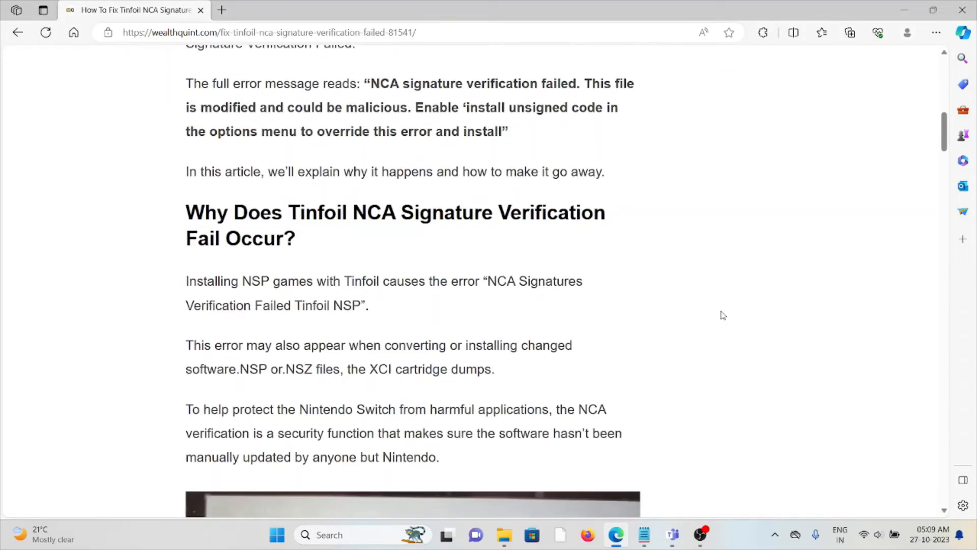
pyautogui.scroll(-3)
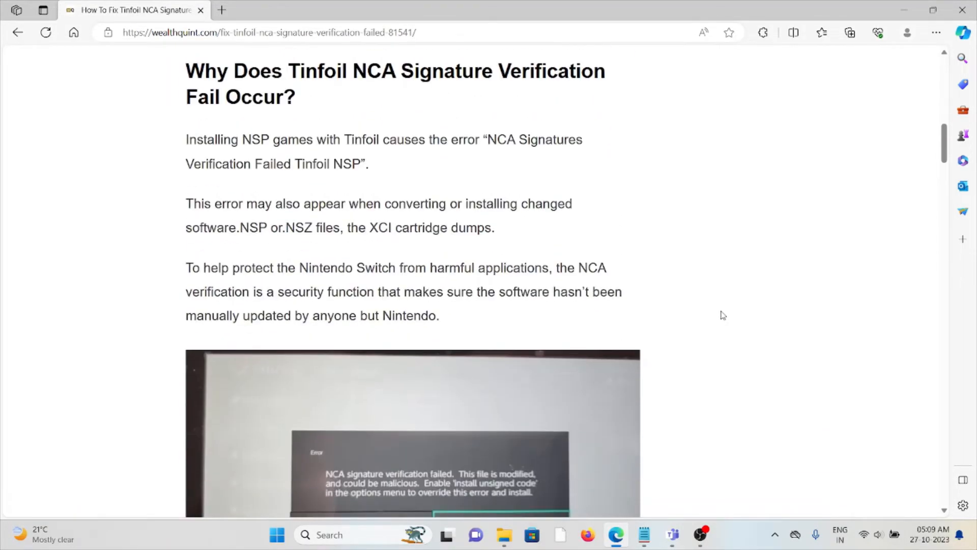
pyautogui.moveTo(713, 324)
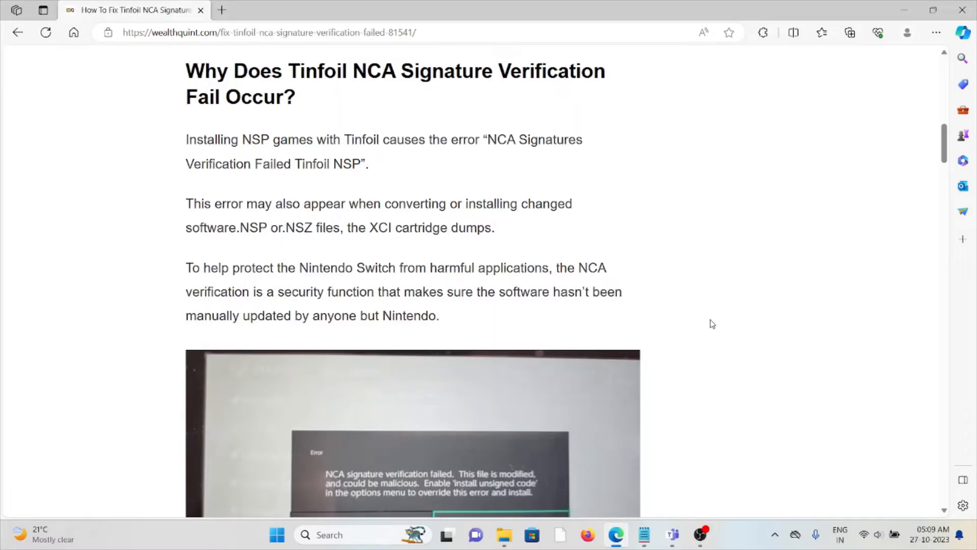
pyautogui.moveTo(707, 337)
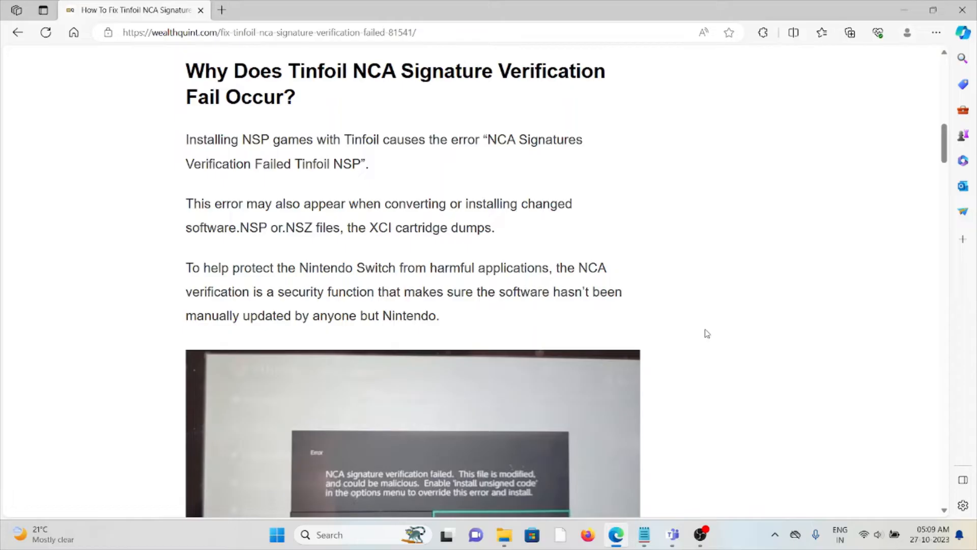
pyautogui.scroll(-3)
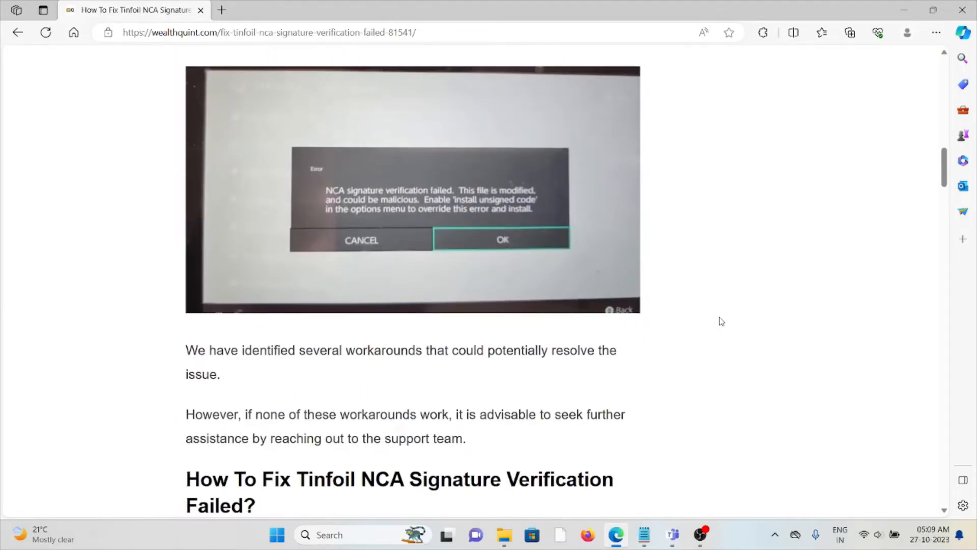
pyautogui.moveTo(522, 230)
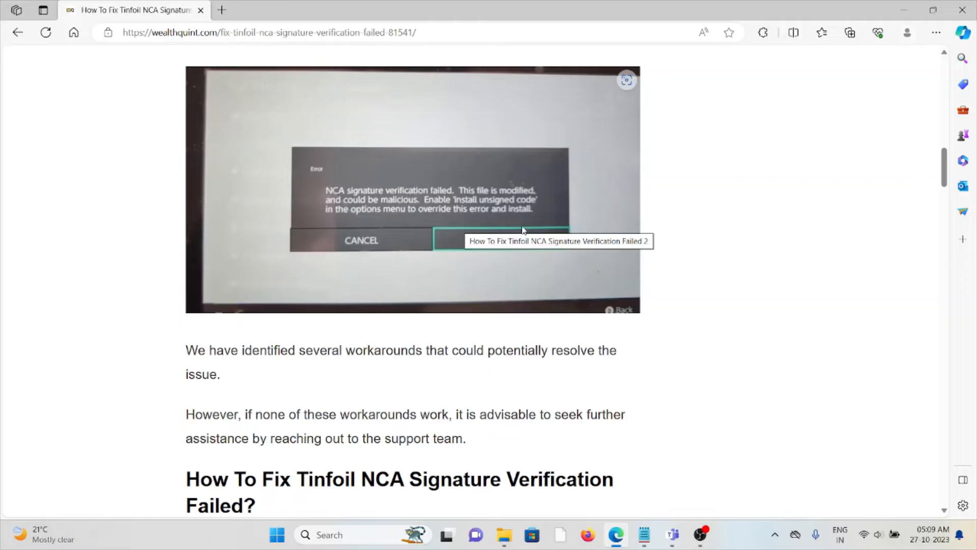
# - Scroll through fix 1's Install Unsigned Code steps until the Sigpatches update heading appears
pyautogui.scroll(-3)
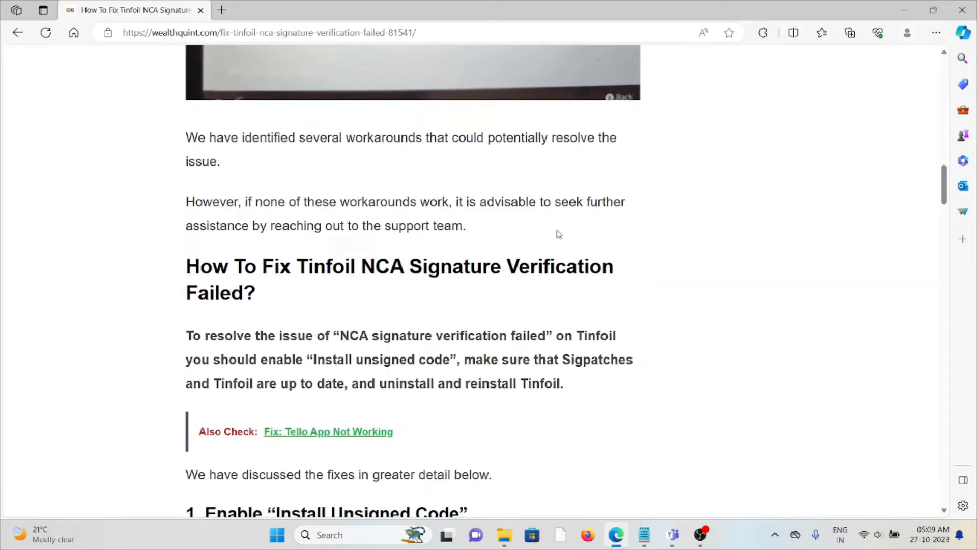
pyautogui.scroll(-3)
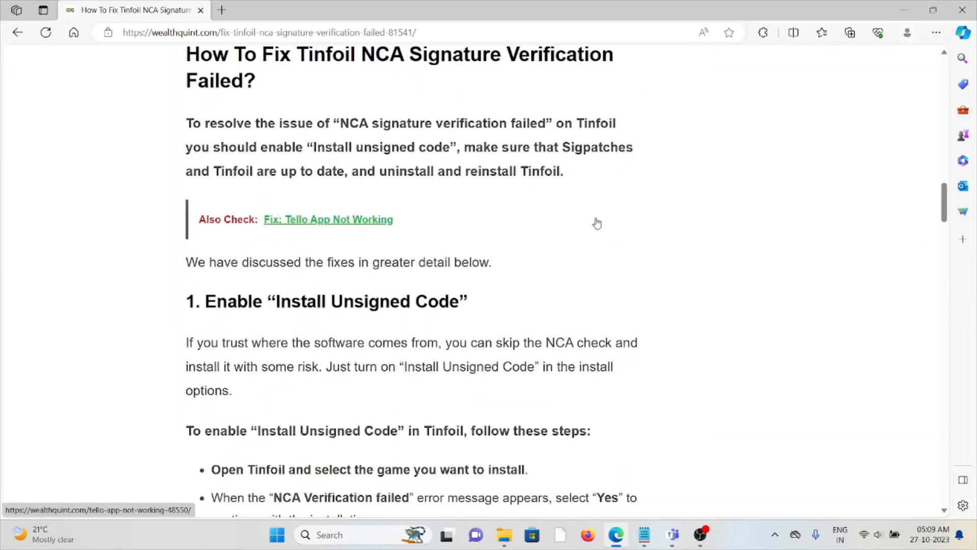
pyautogui.scroll(-3)
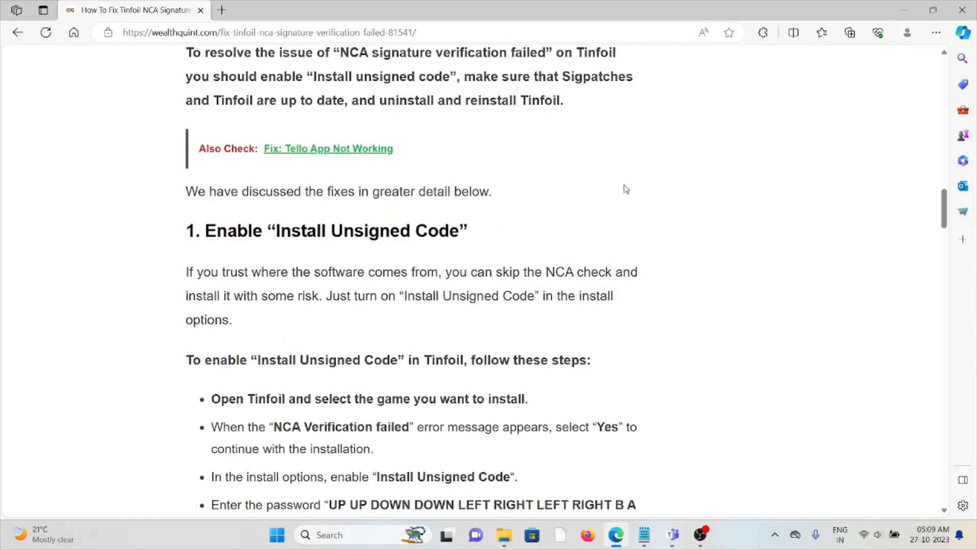
pyautogui.moveTo(653, 153)
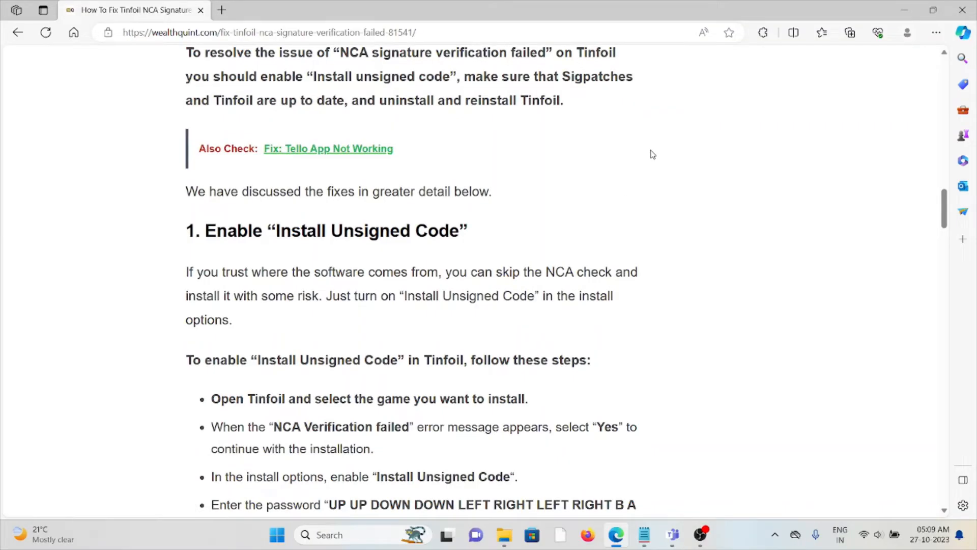
pyautogui.scroll(-3)
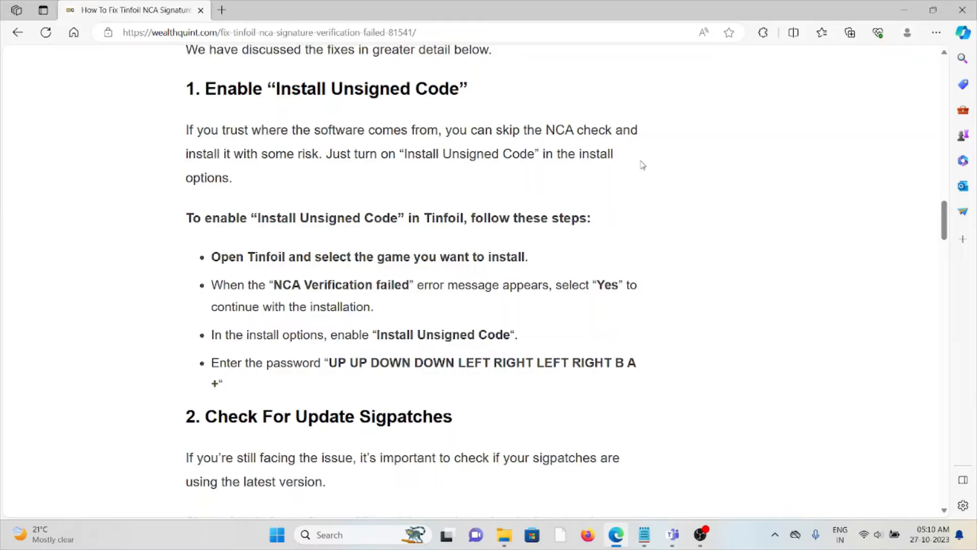
# - Scroll through the four sigpatch update steps to the '3. Update Tinfoil' heading
pyautogui.scroll(-3)
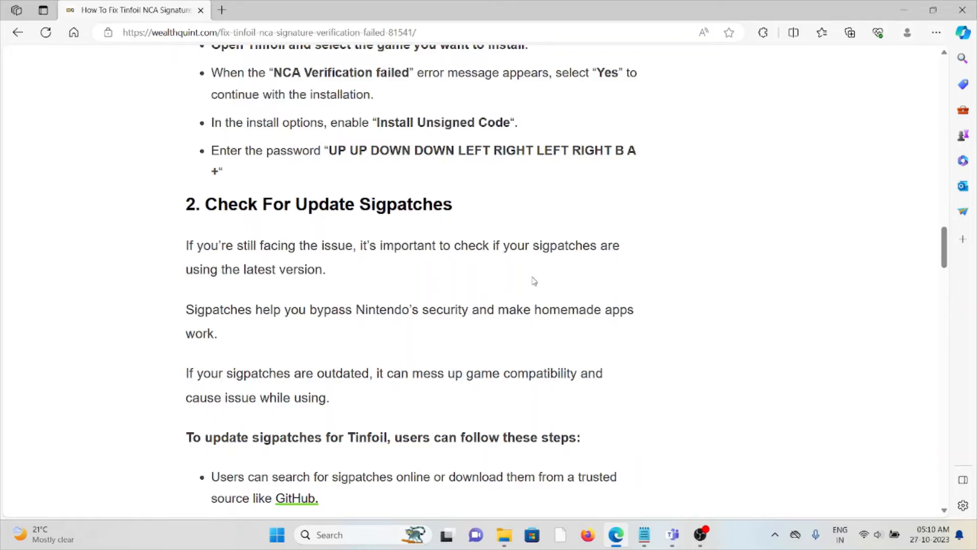
pyautogui.moveTo(516, 288)
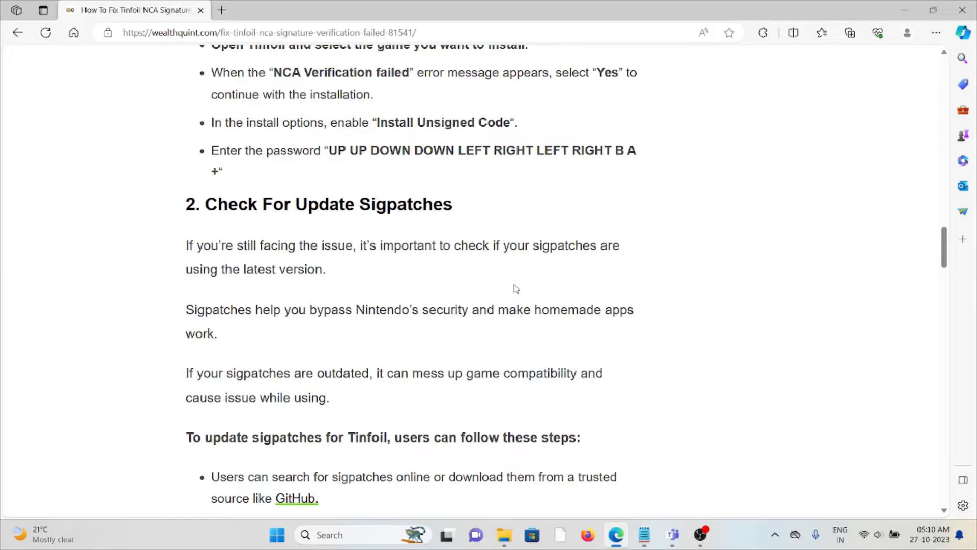
pyautogui.scroll(-3)
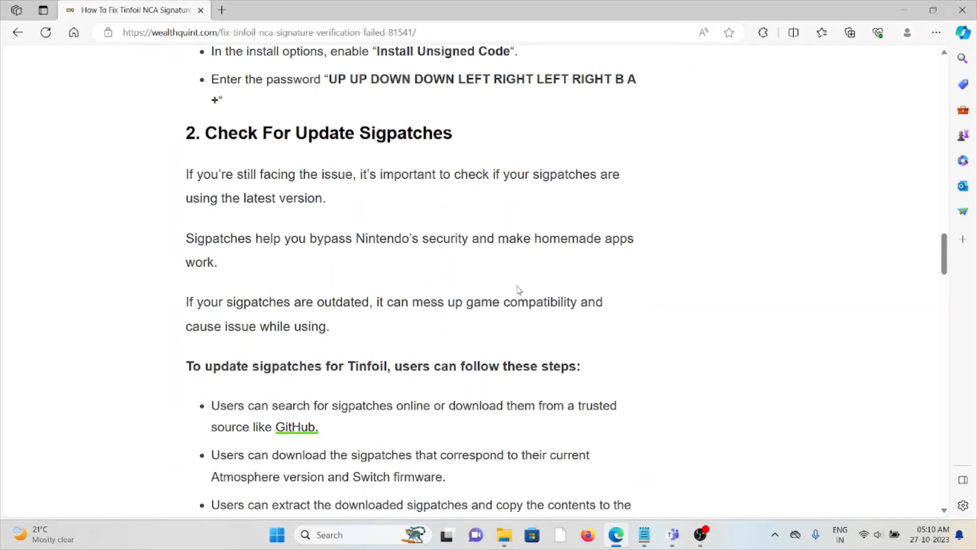
pyautogui.scroll(-3)
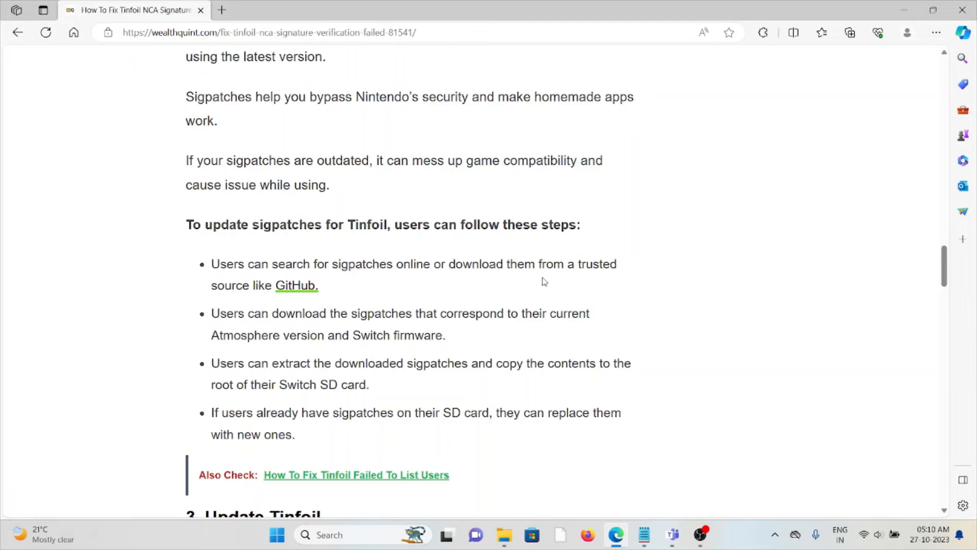
pyautogui.moveTo(533, 281)
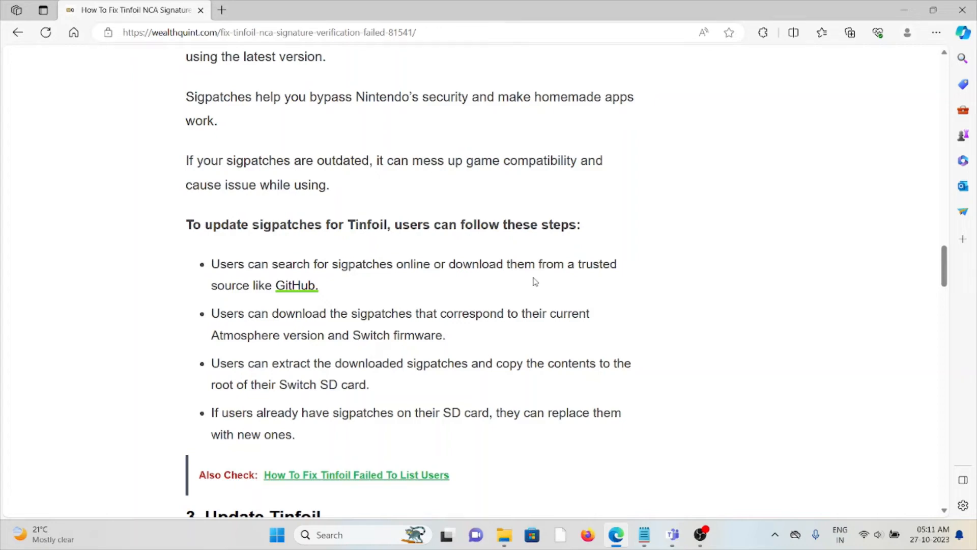
pyautogui.moveTo(422, 277)
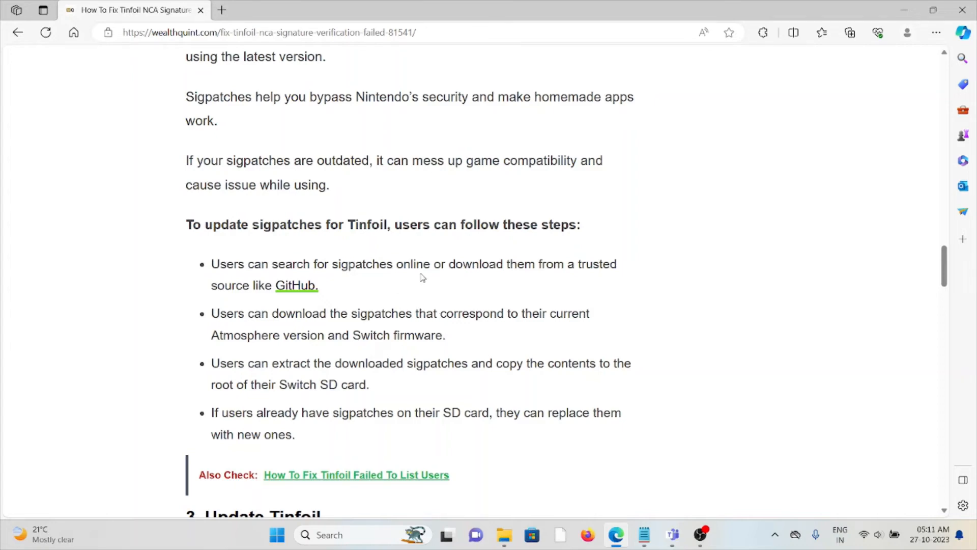
pyautogui.moveTo(363, 349)
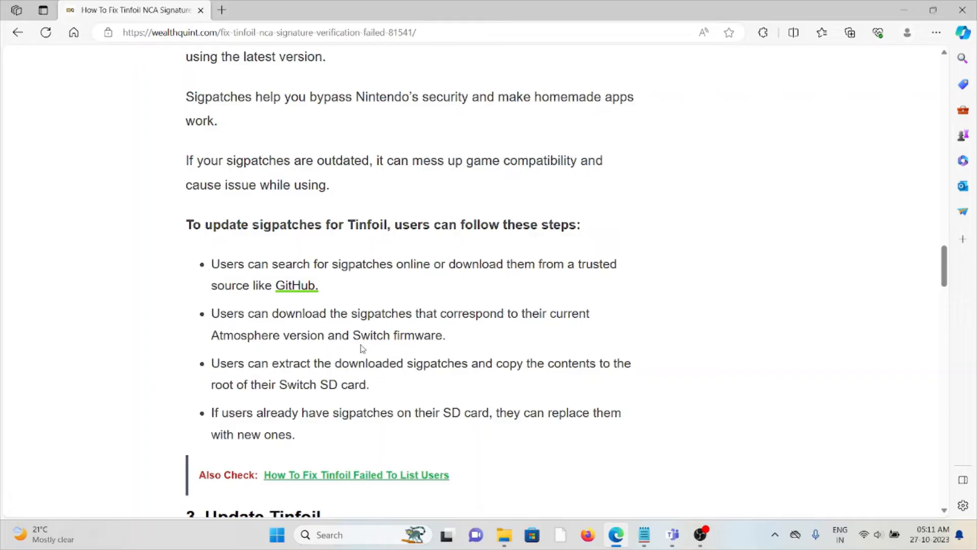
pyautogui.scroll(-3)
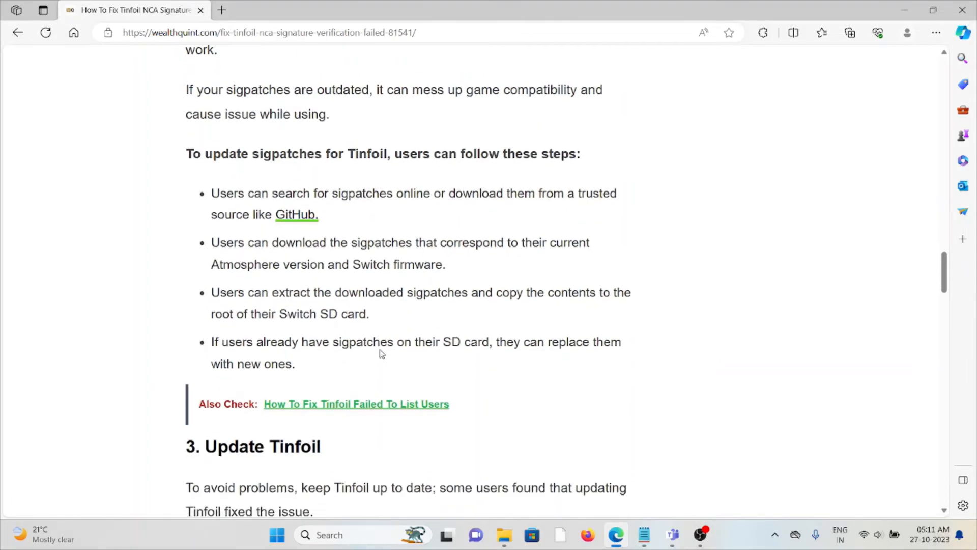
pyautogui.moveTo(432, 325)
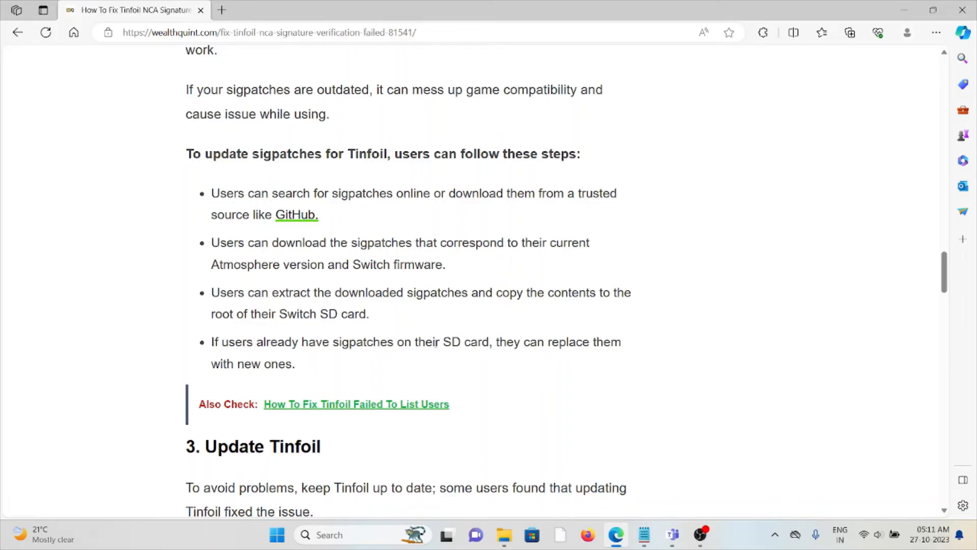
# - Scroll past the Tinfoil website screenshot to the 'To update Tinfoil' step list
pyautogui.scroll(-3)
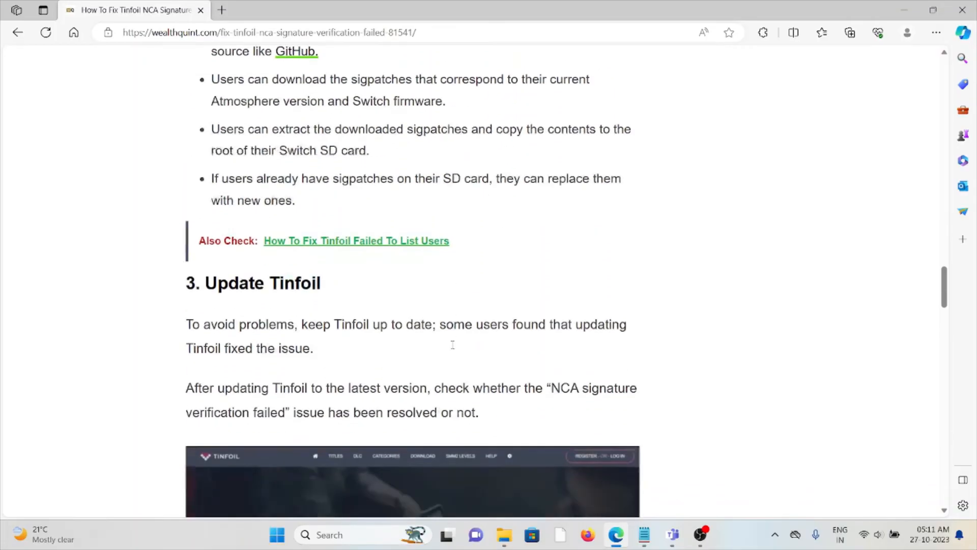
pyautogui.scroll(-3)
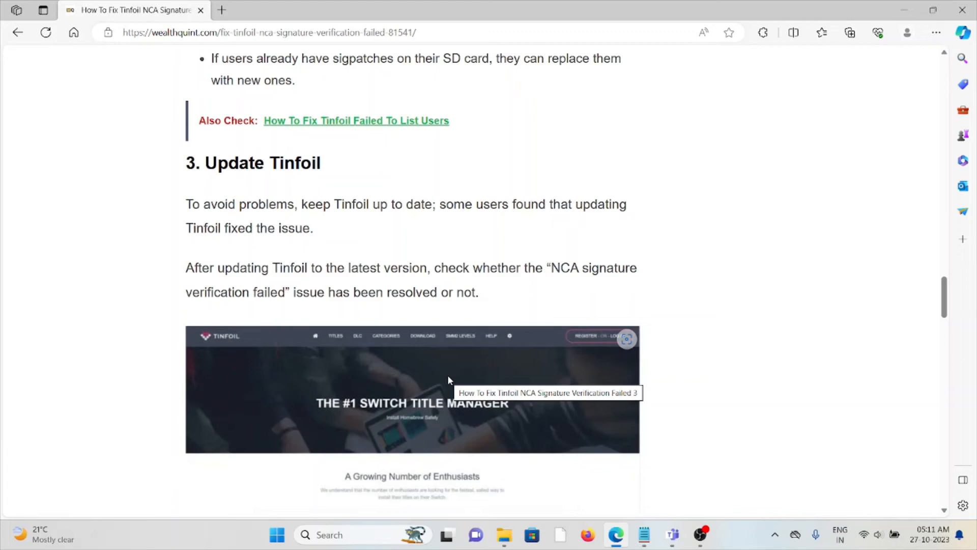
pyautogui.scroll(-3)
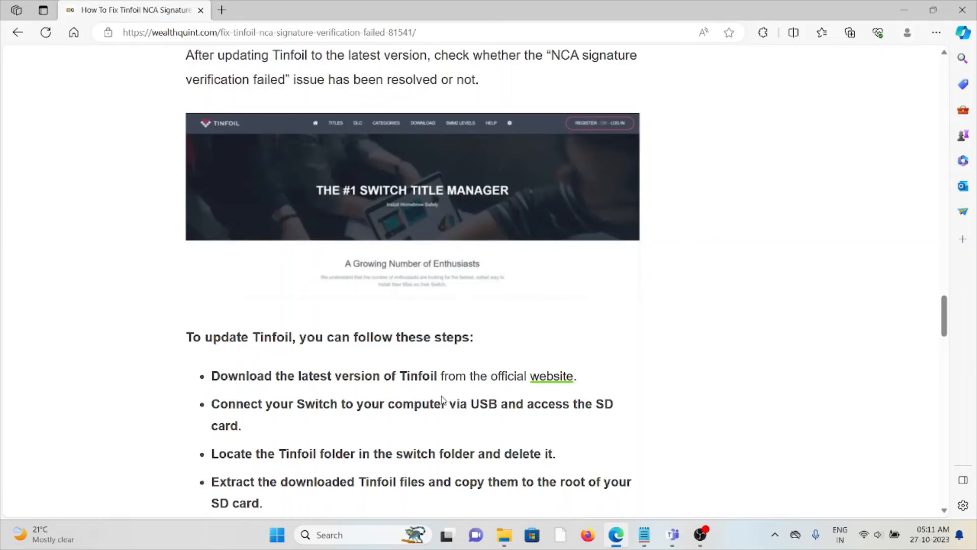
pyautogui.moveTo(588, 431)
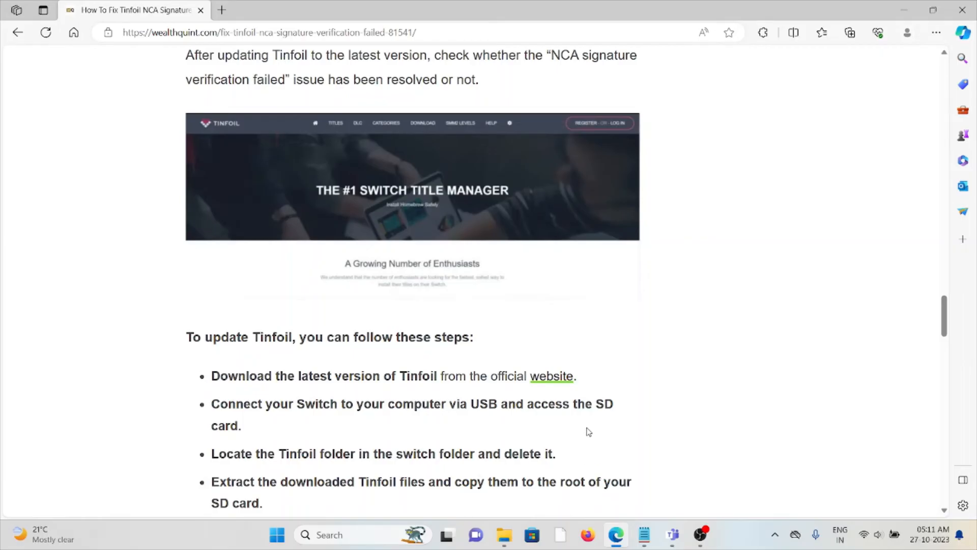
# - Open and close the official Tinfoil website tab, then scroll to '4. Uninstall And Reinstall Tinfoil'
pyautogui.click(551, 376)
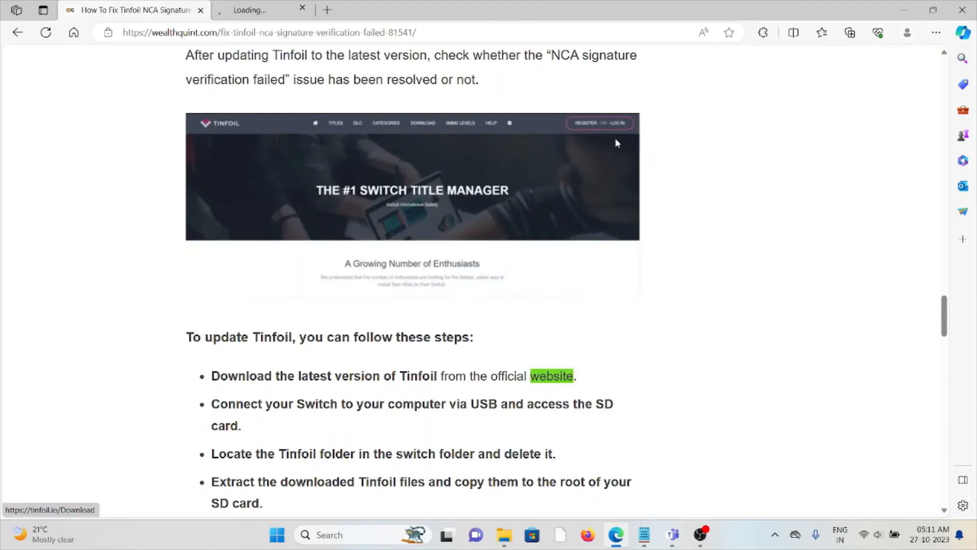
pyautogui.click(551, 376)
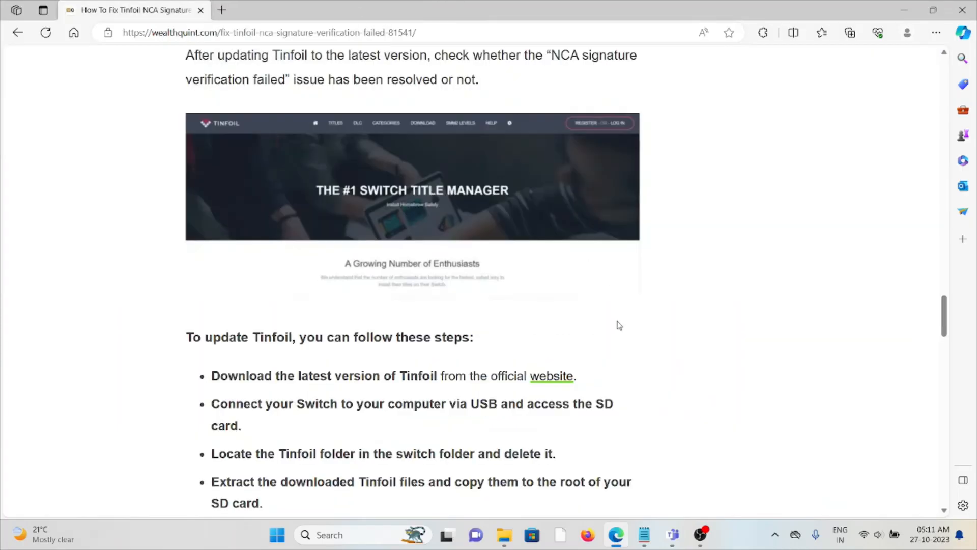
pyautogui.scroll(-3)
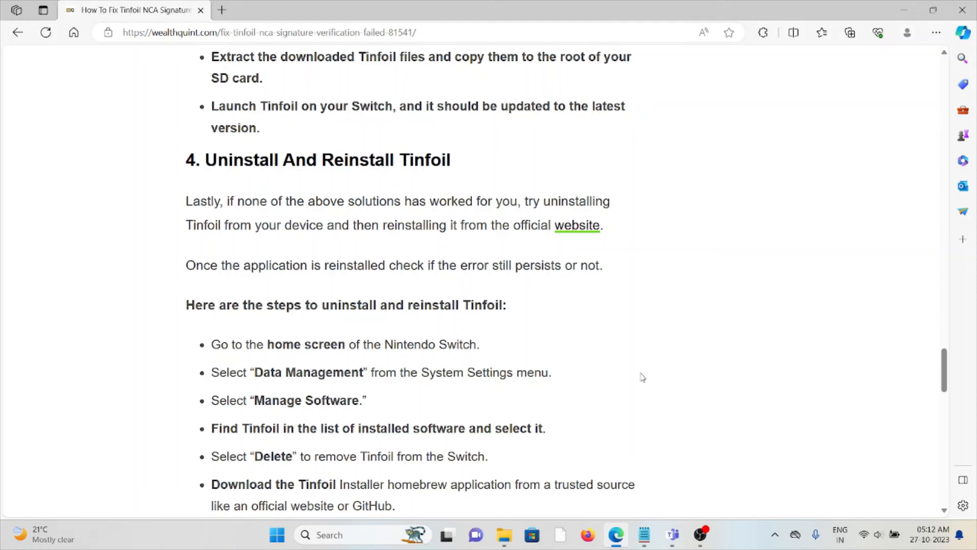
# - Scroll past fix 4's reinstall steps to '5. Contact Tinfoil Support' and the Similar Posts links
pyautogui.scroll(-3)
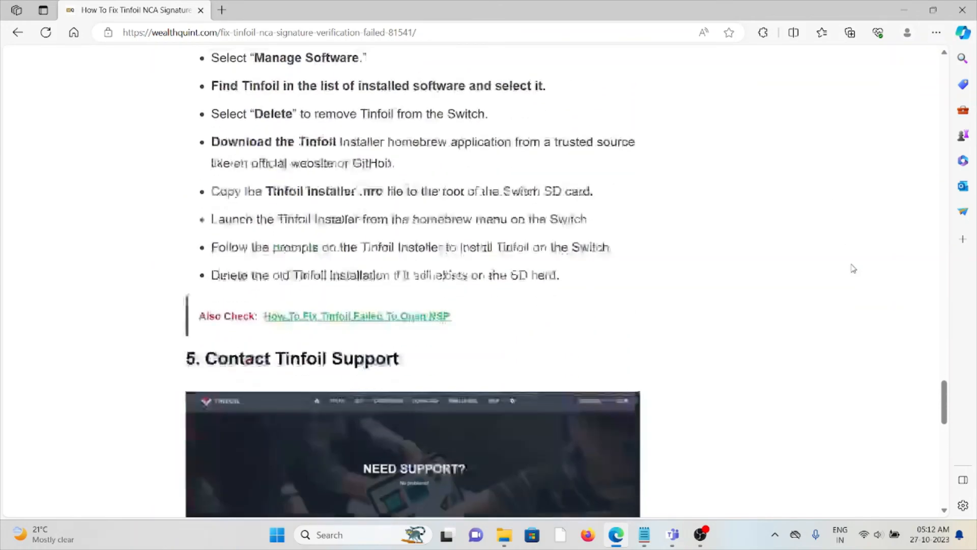
pyautogui.scroll(-3)
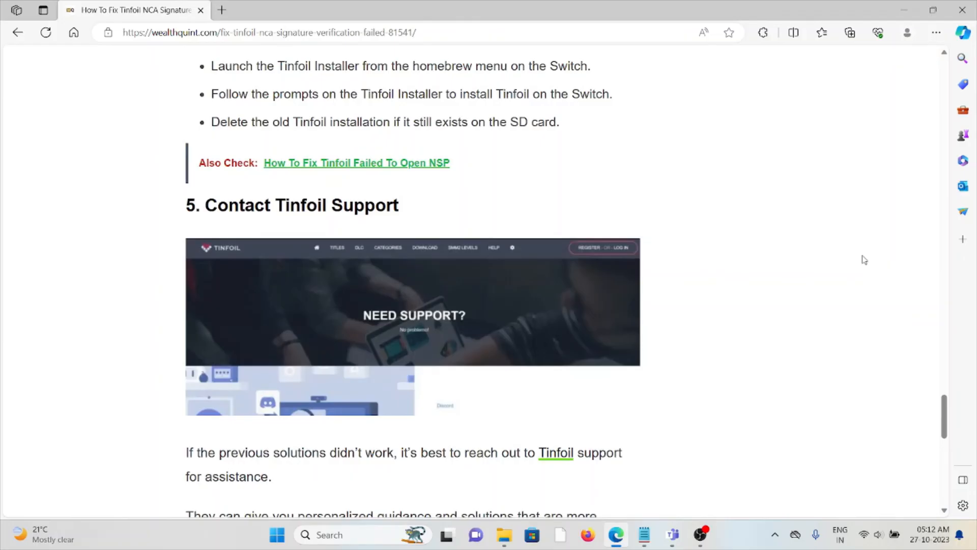
pyautogui.moveTo(804, 262)
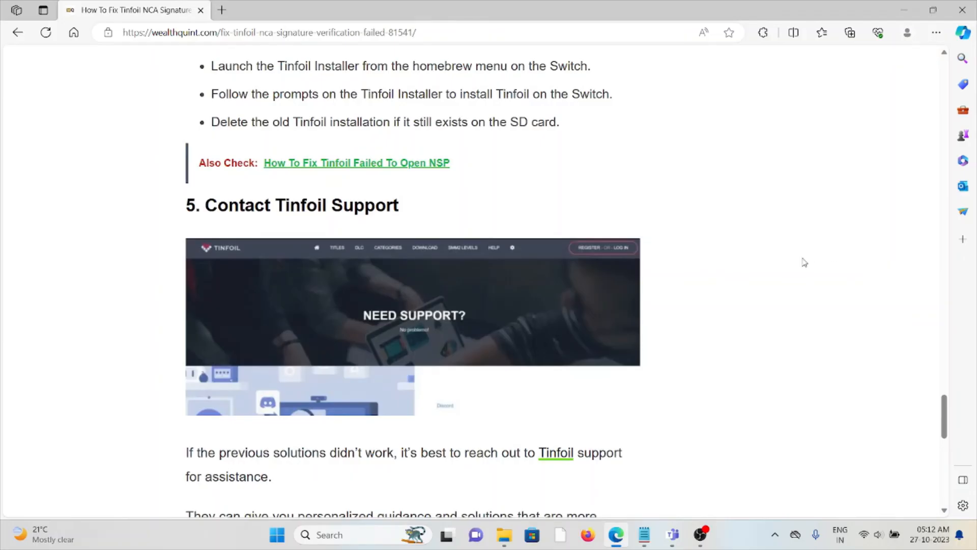
pyautogui.moveTo(744, 314)
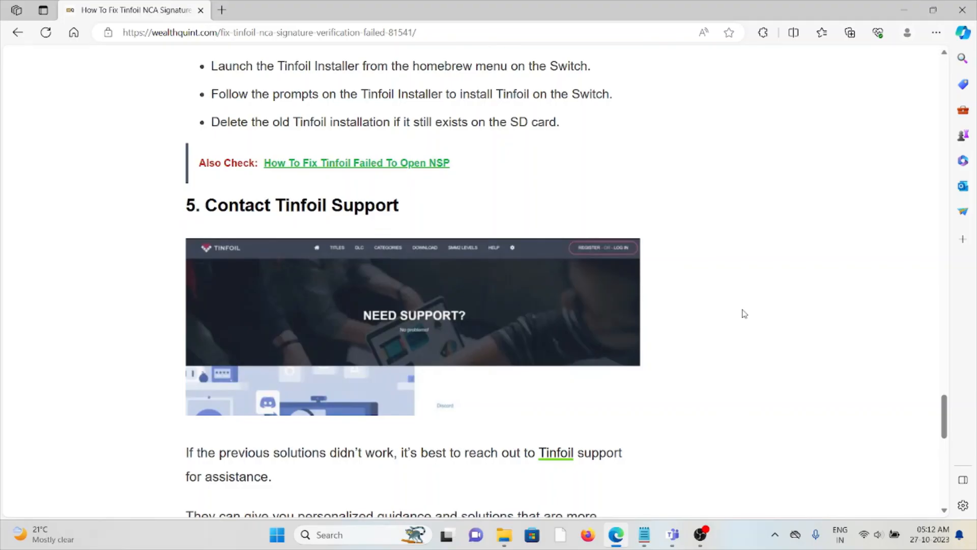
pyautogui.scroll(-3)
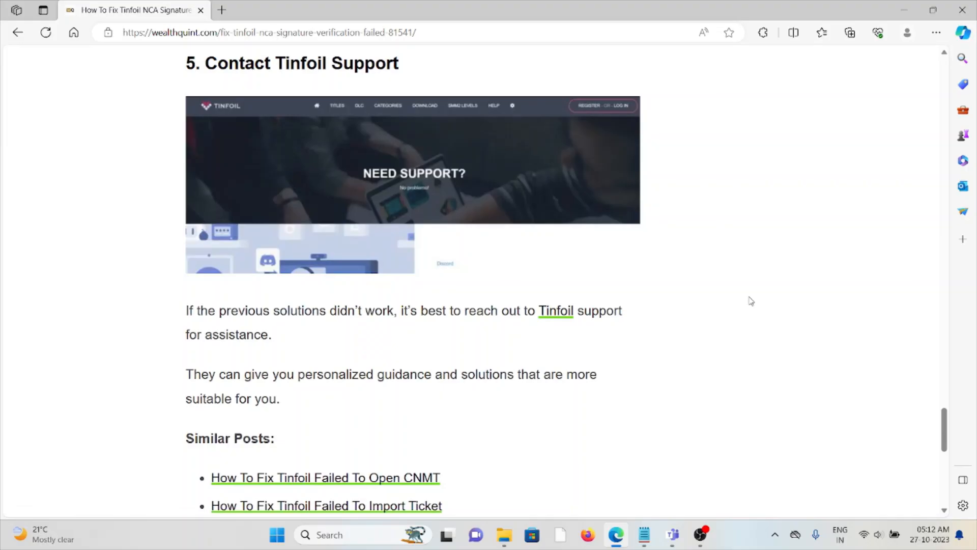
pyautogui.moveTo(733, 306)
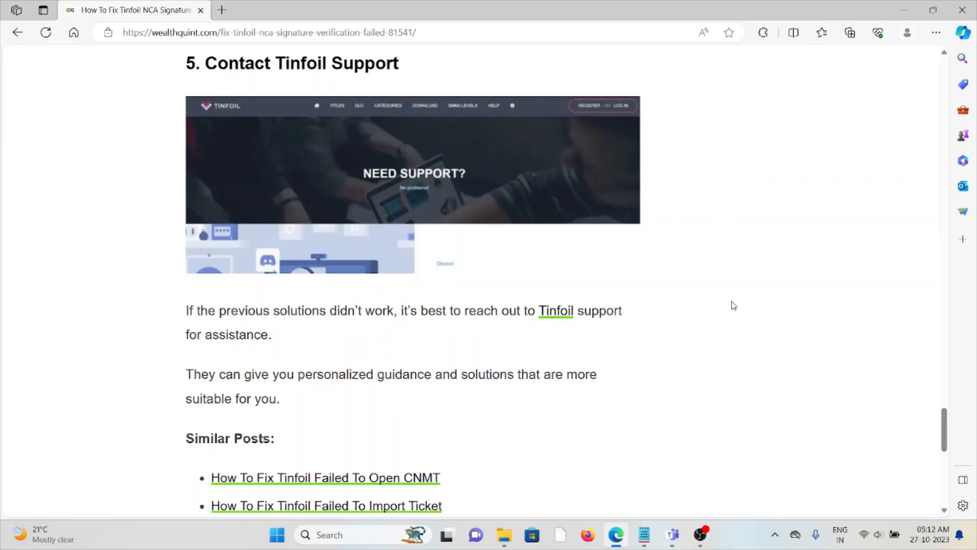